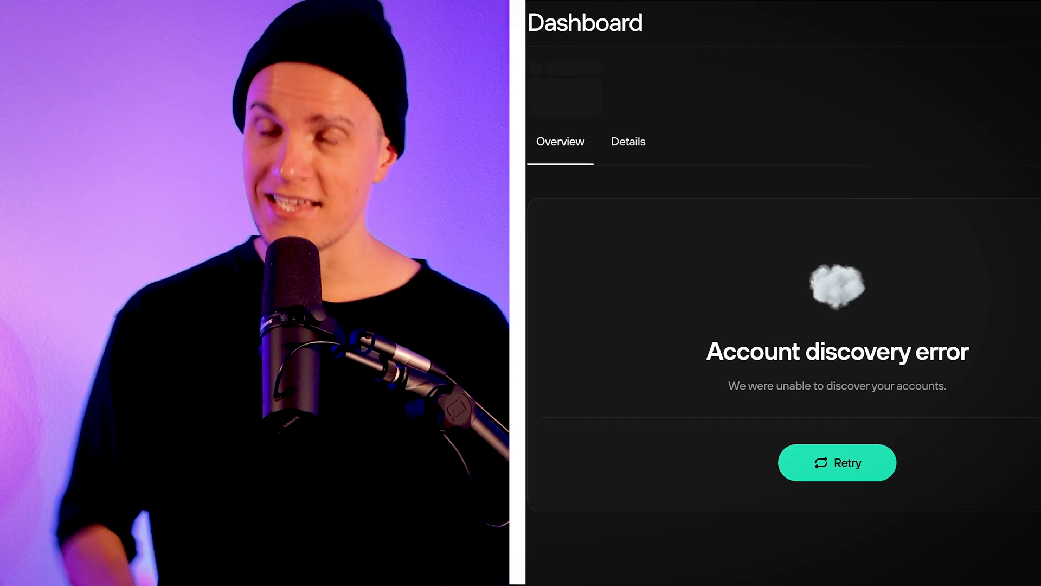
# Bring up the ExpressVPN window from the Dock to check its connection
pyautogui.click(583, 546)
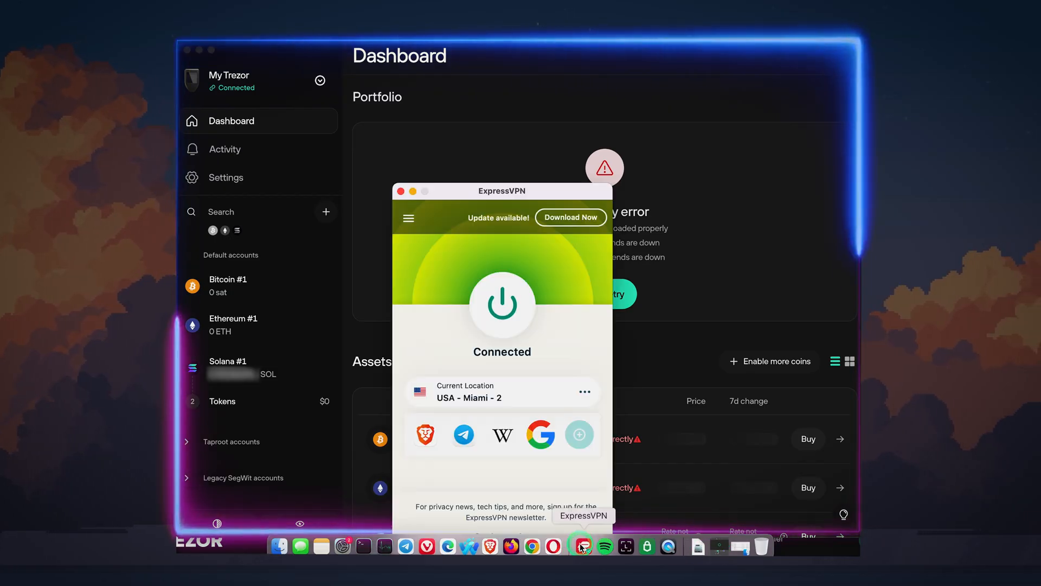
# Disconnect ExpressVPN, then go to Trezor Suite's Application settings with the Reset app option
pyautogui.click(501, 306)
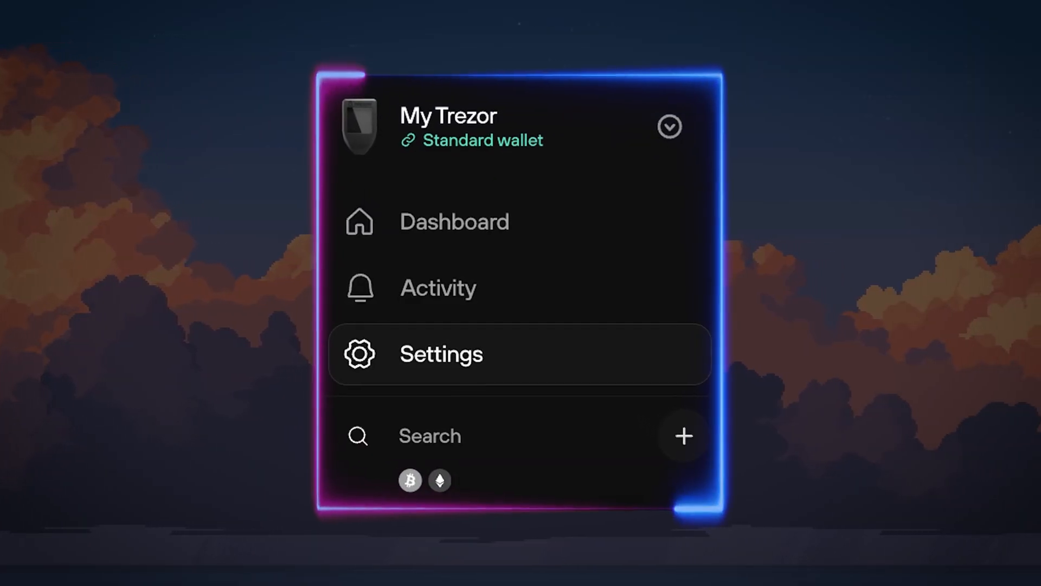
pyautogui.click(440, 353)
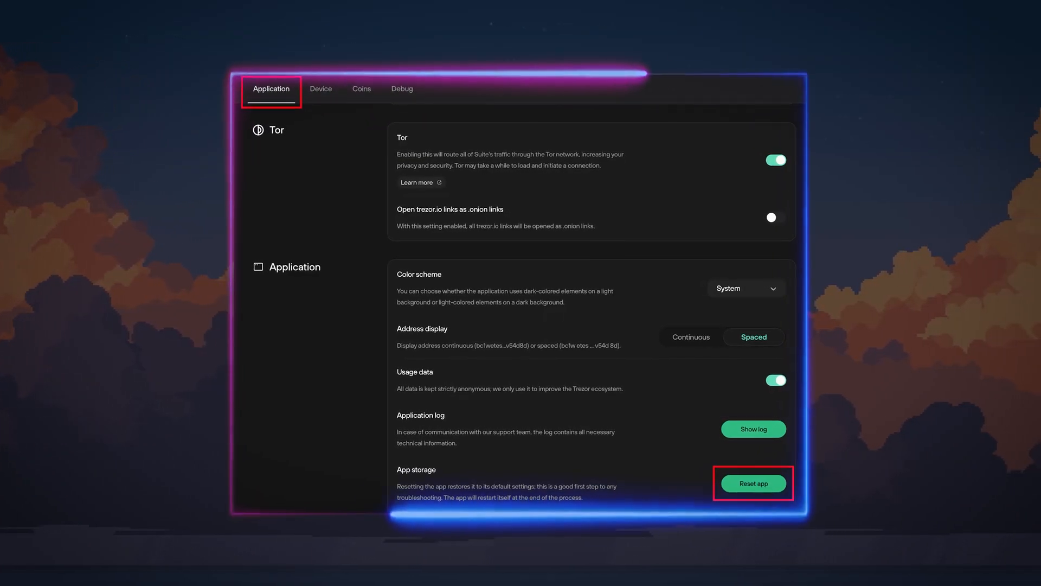